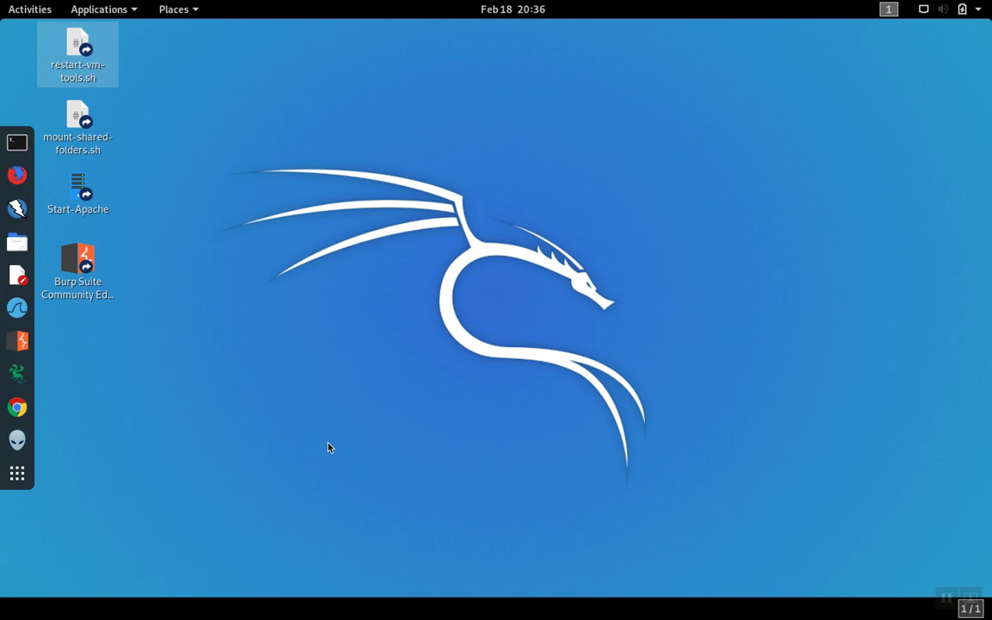
mouse_move(107, 214)
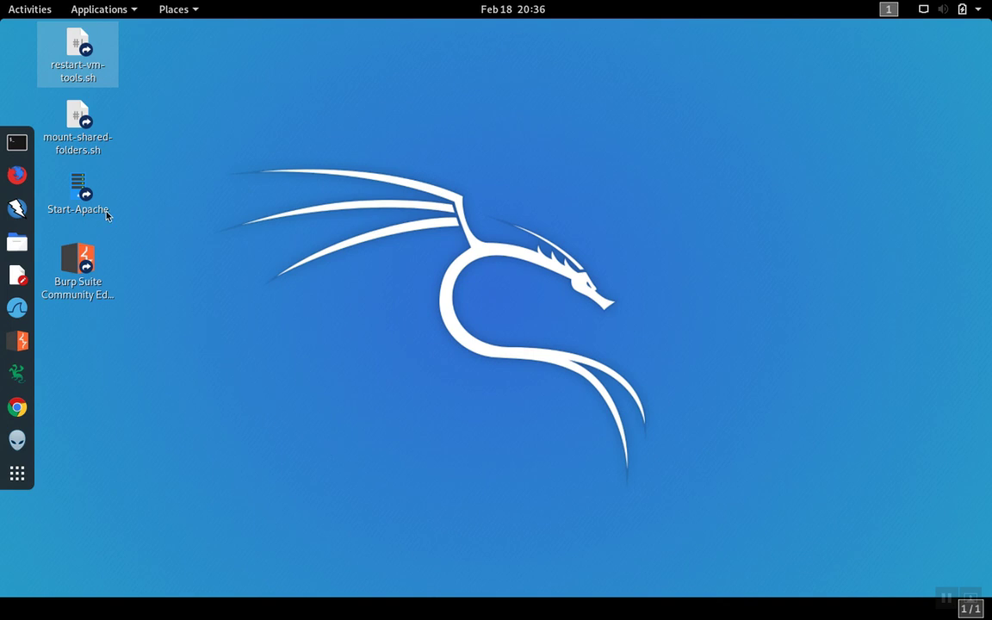
mouse_move(14, 145)
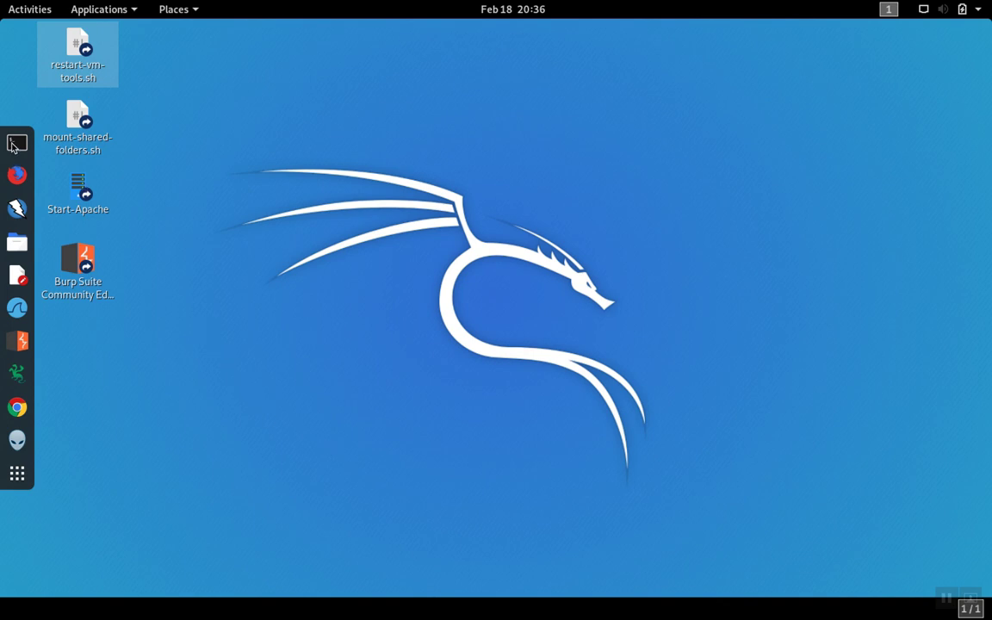
Step: In a new terminal, enter 'apt install httptunnel' to install the tunneling package
left_click(17, 142)
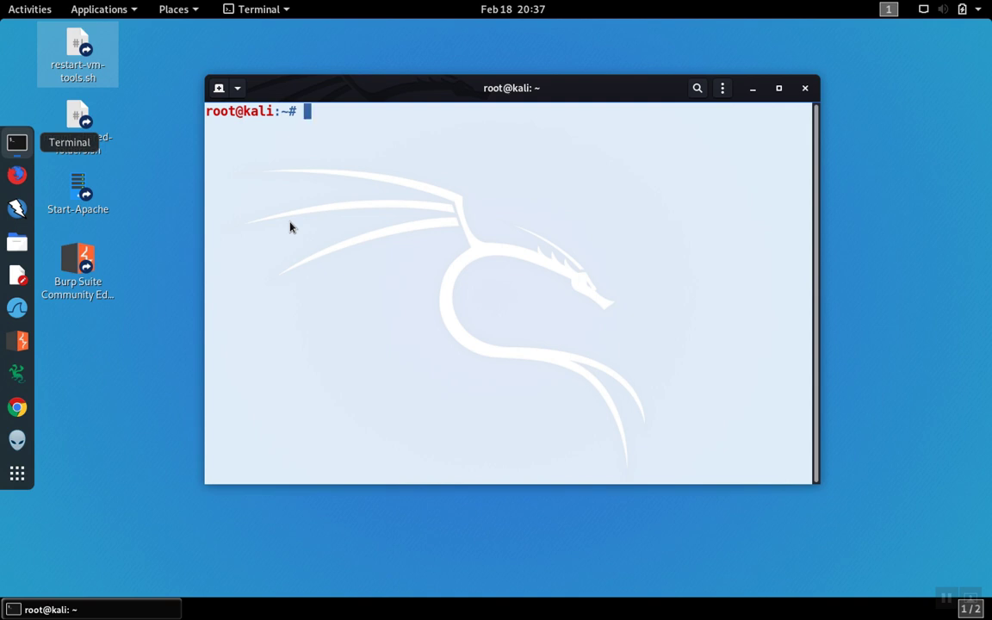
type("apt")
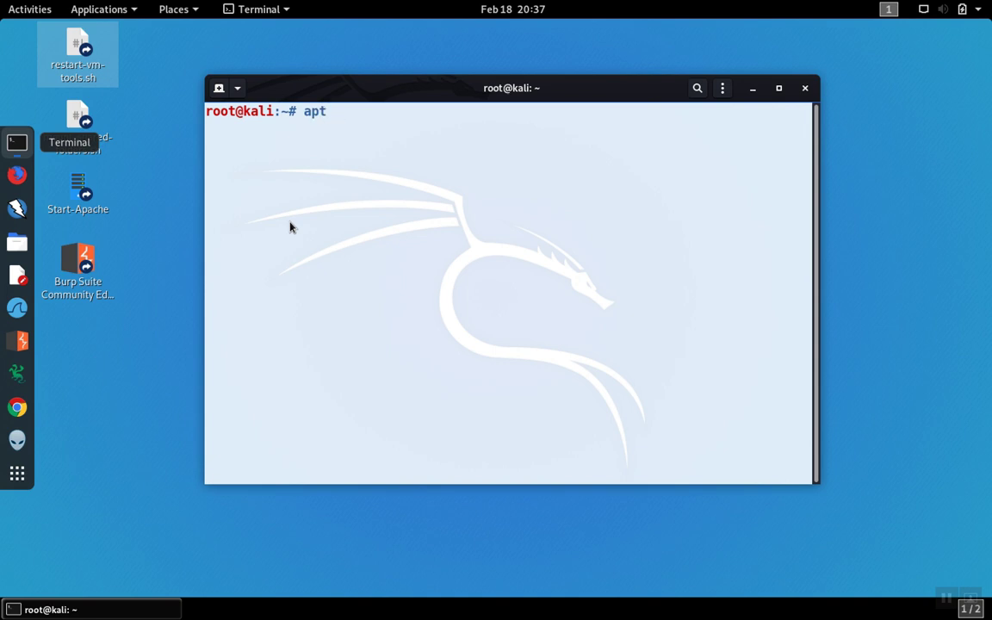
type("install")
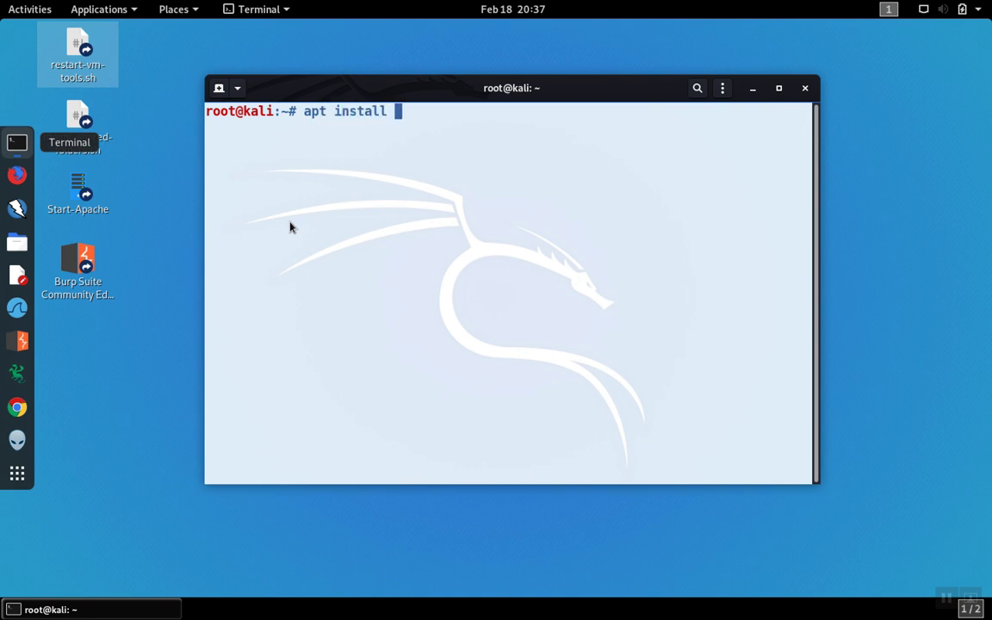
type("http")
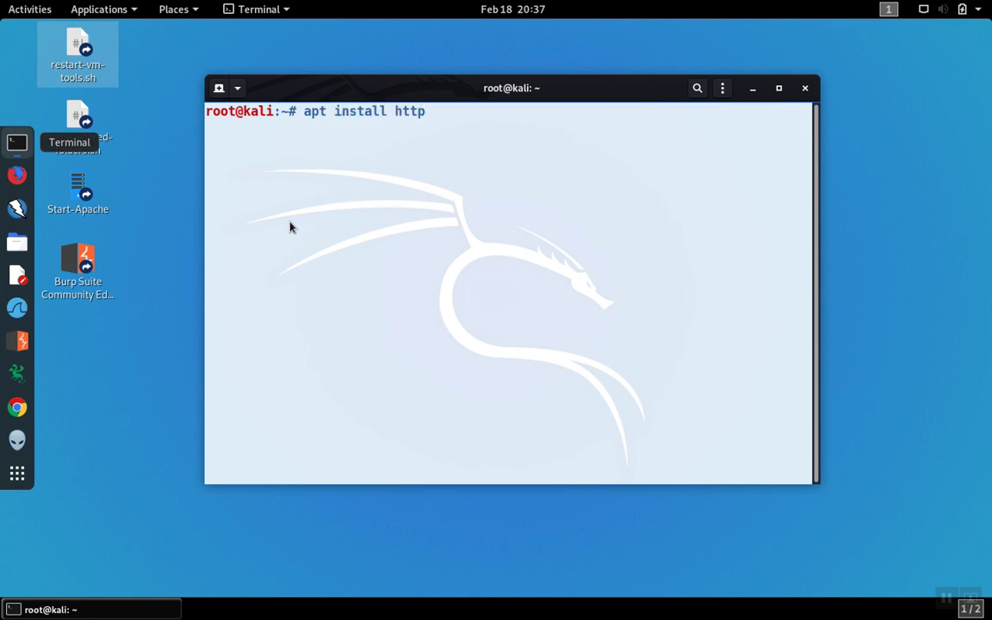
type("tunnel")
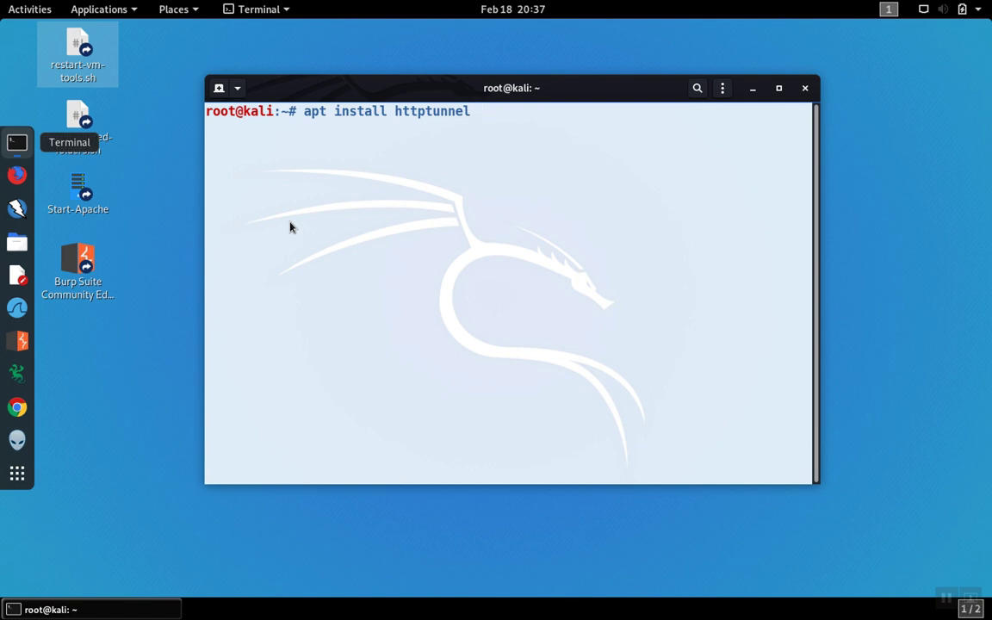
key("ctrl+c")
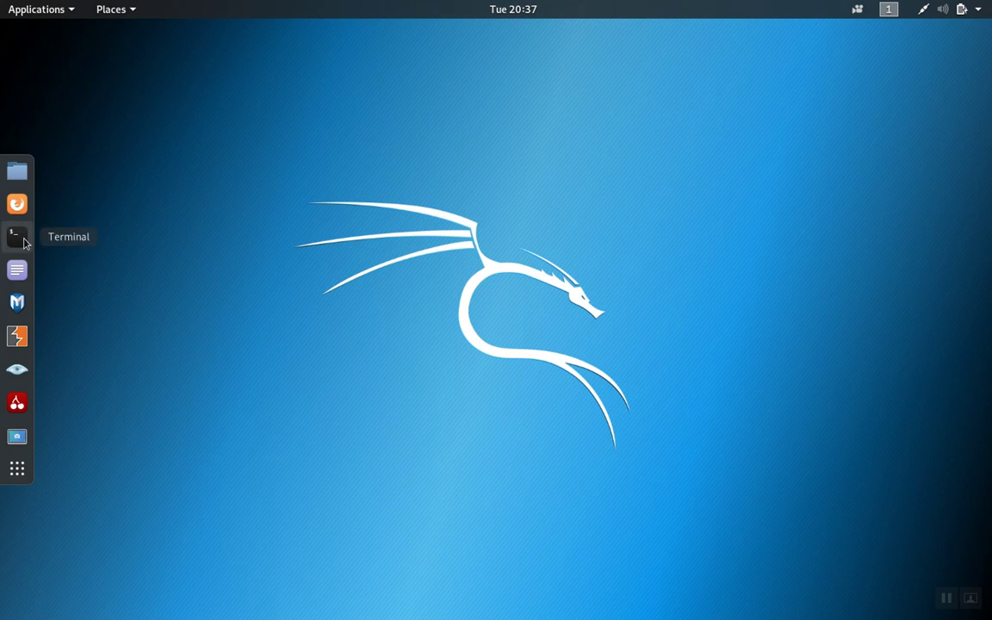
Step: On the client terminal, compose 'htc -F 1022 192.168.56.33:8443' without running it yet
left_click(17, 235)
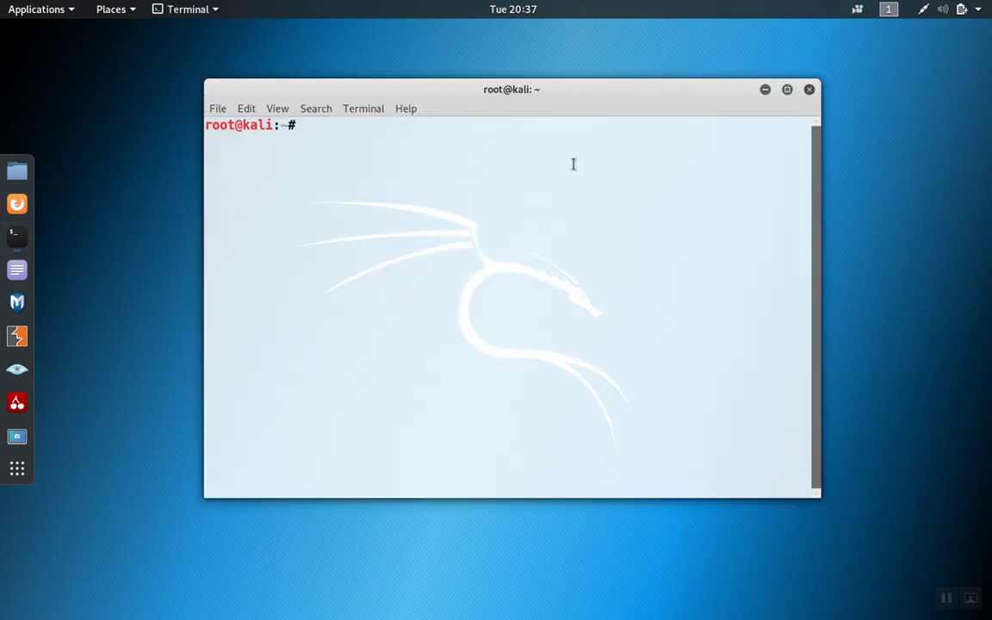
type("htc -")
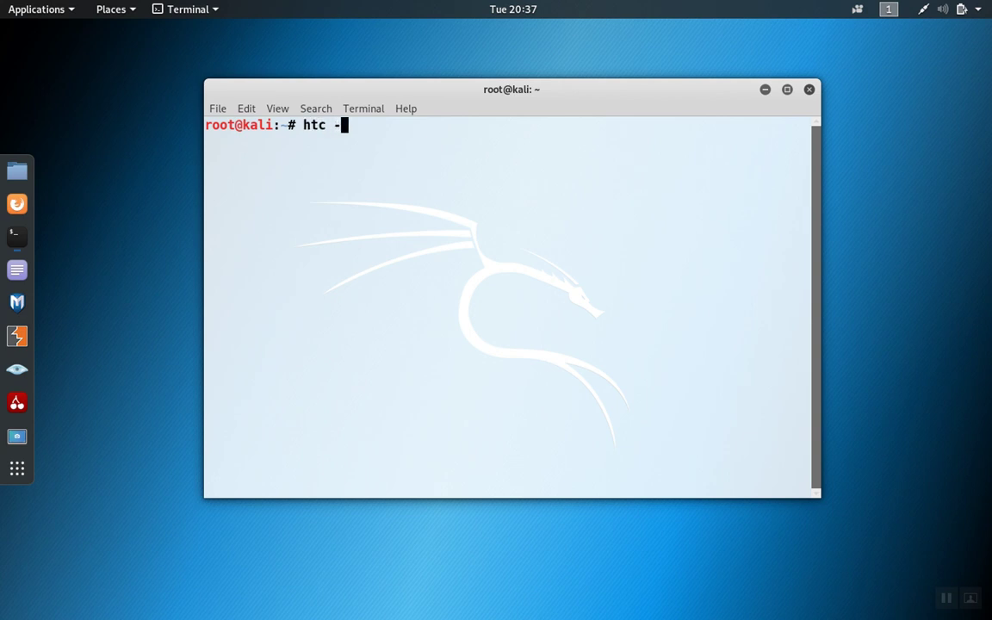
type("F")
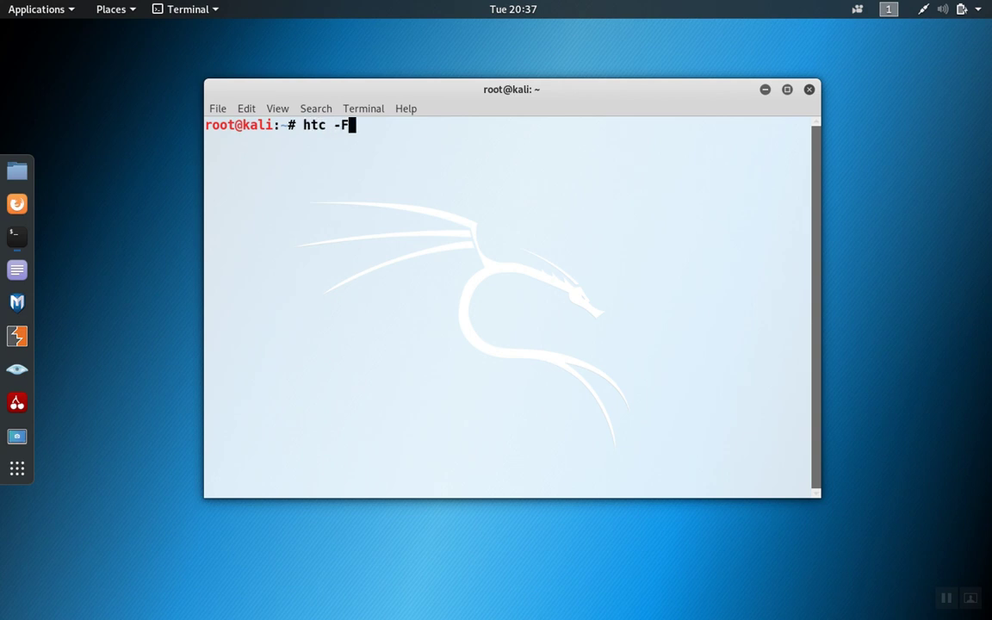
type("1002")
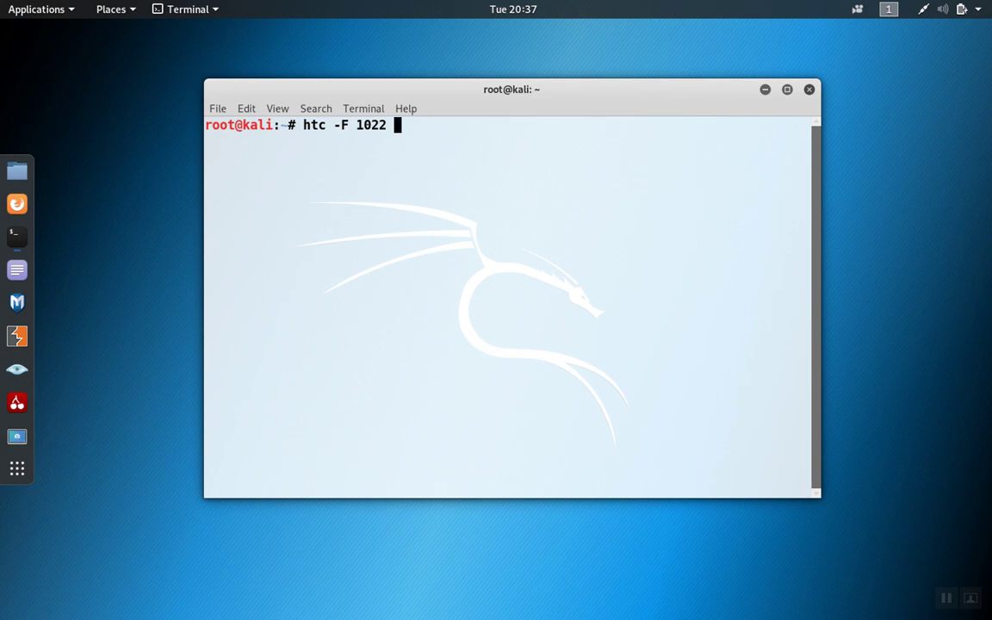
type("1")
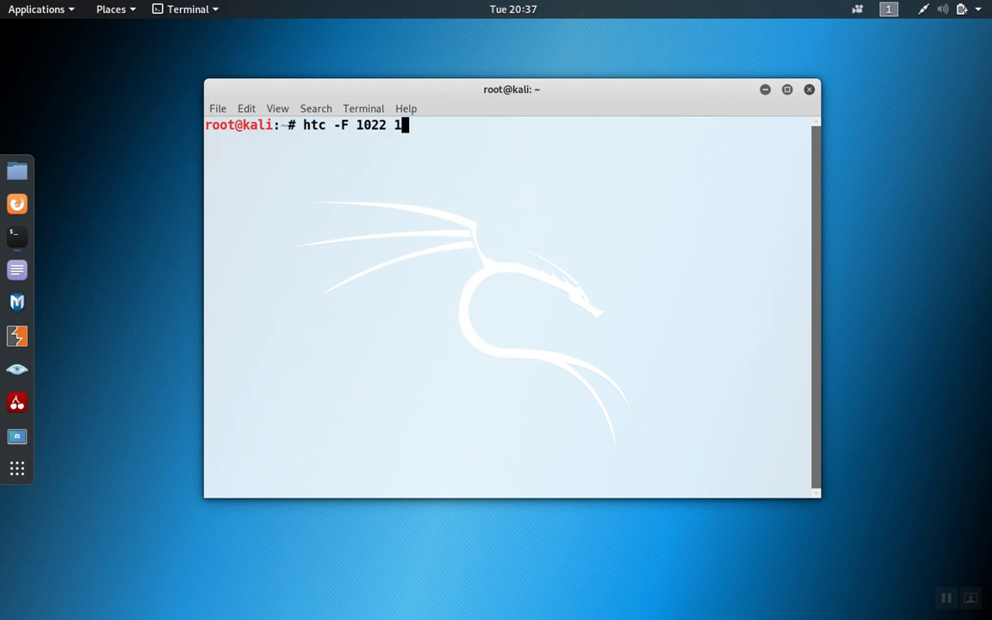
type("92.1")
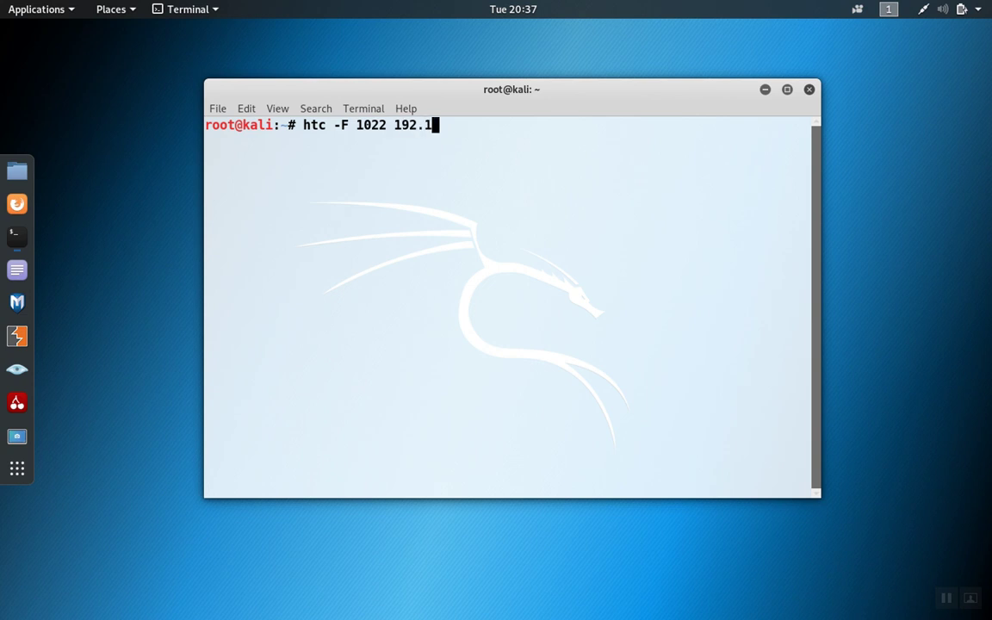
type("68.56.33")
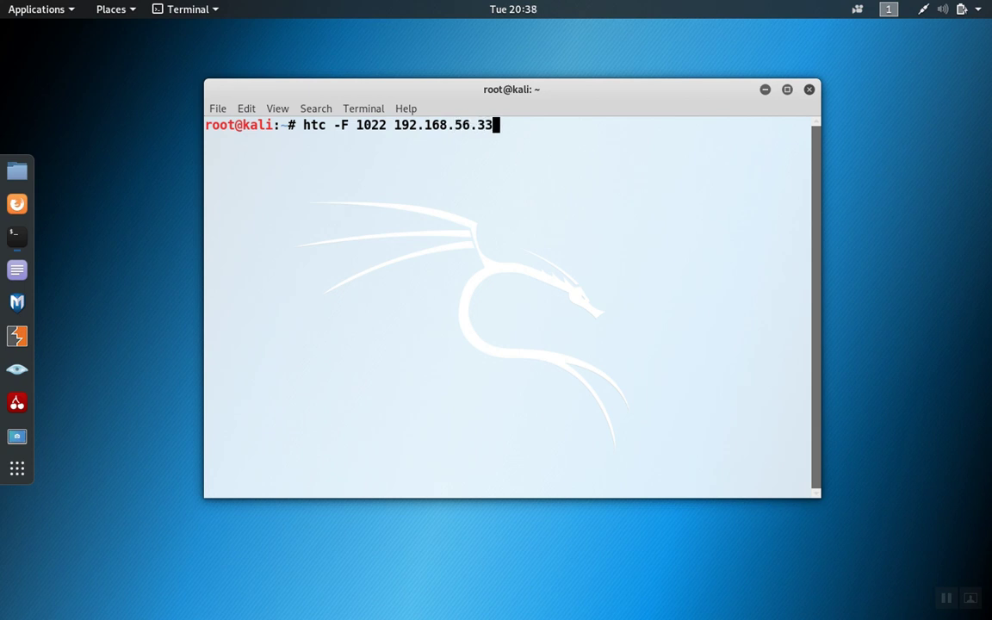
type(":8")
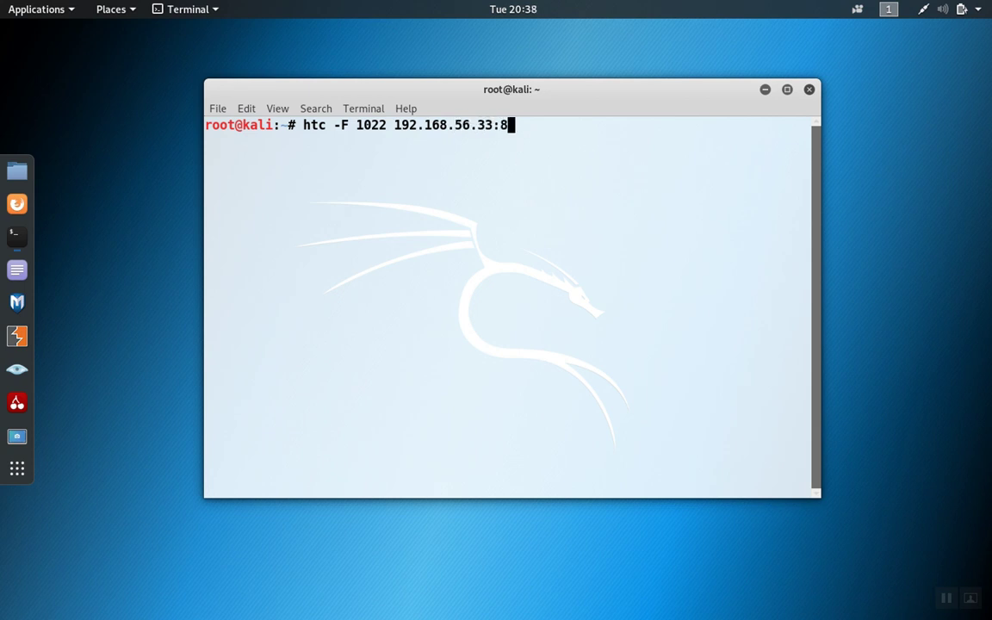
type("443")
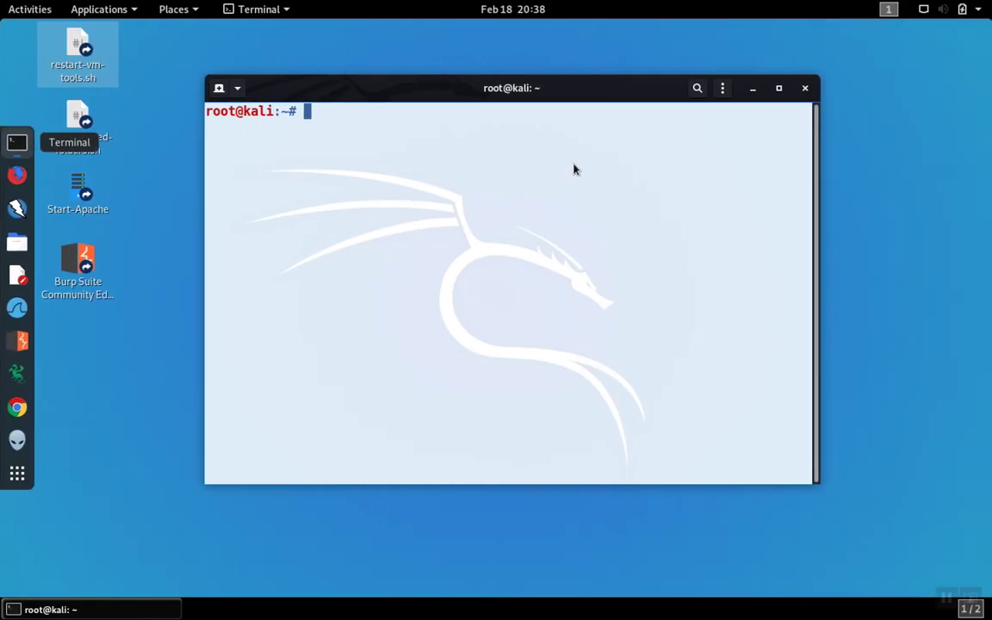
Step: Compose the server command 'hts -F 127.0.0.1:22 8443' relaying port 8443 to local SSH
type("hts")
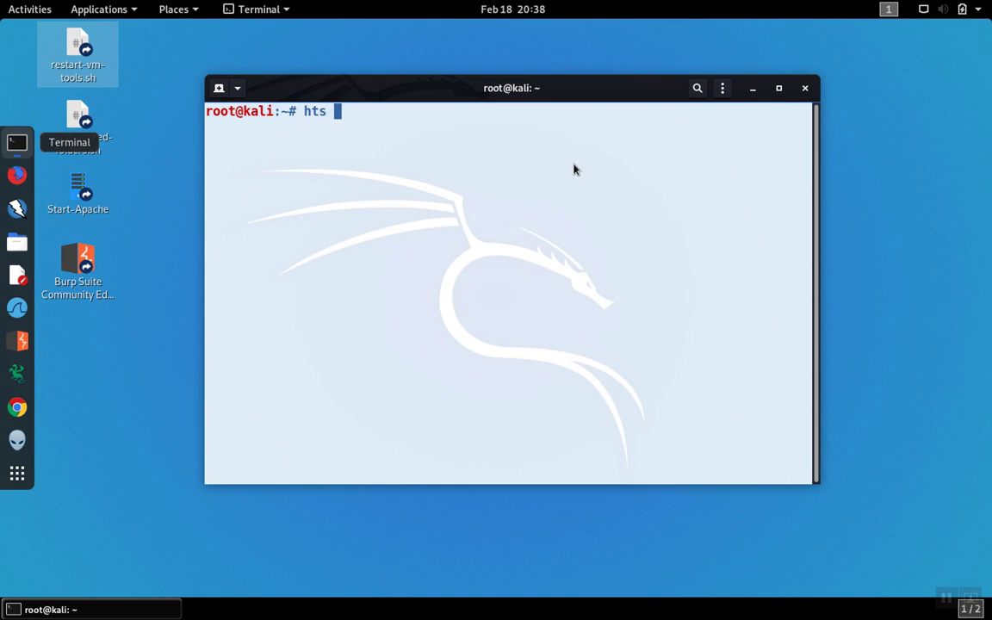
type("-F")
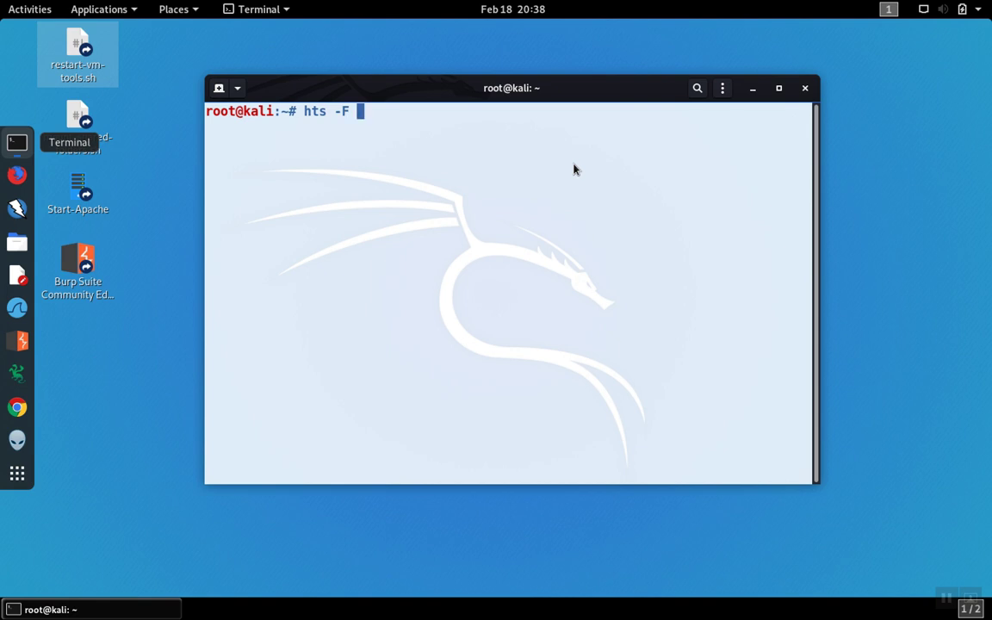
type("127.0")
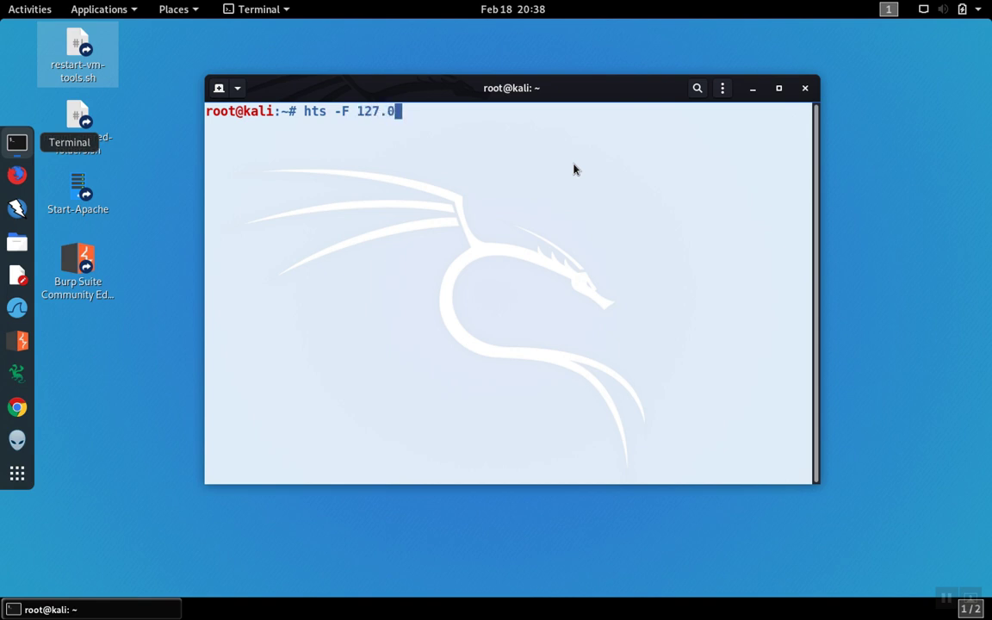
type(".0.1:")
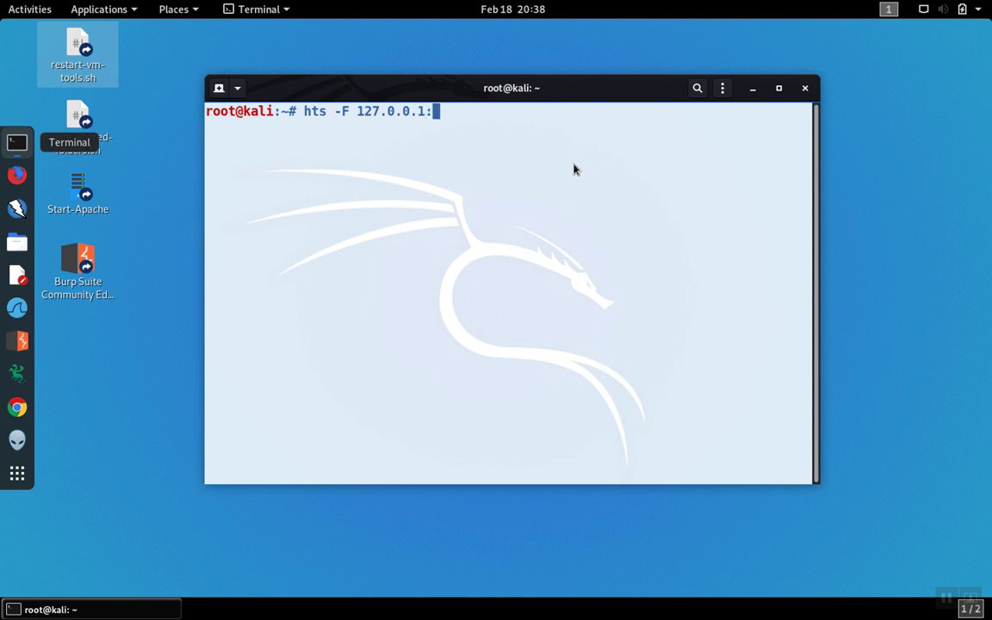
type("22")
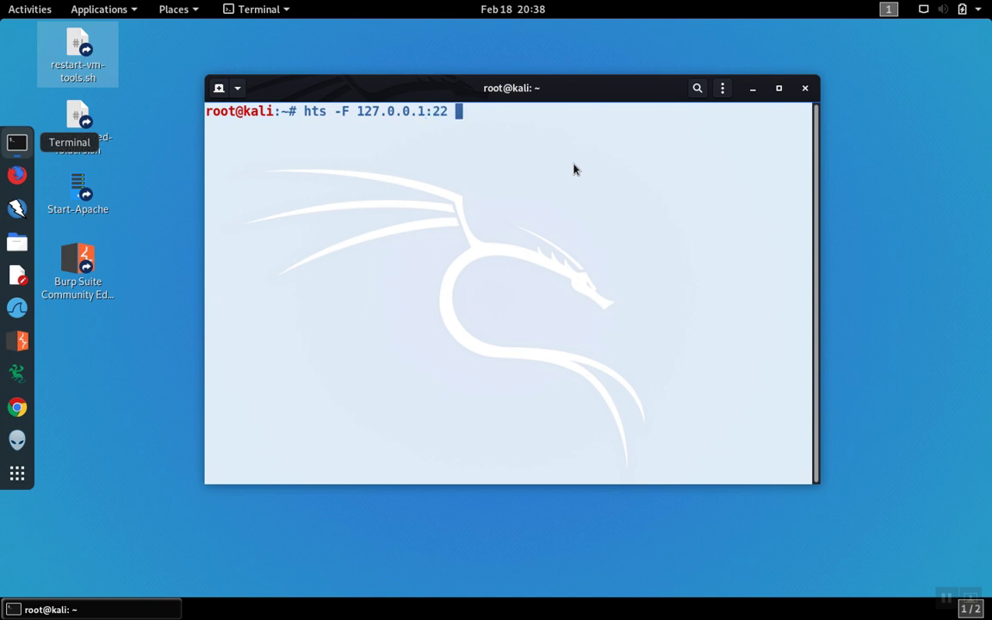
type("8443")
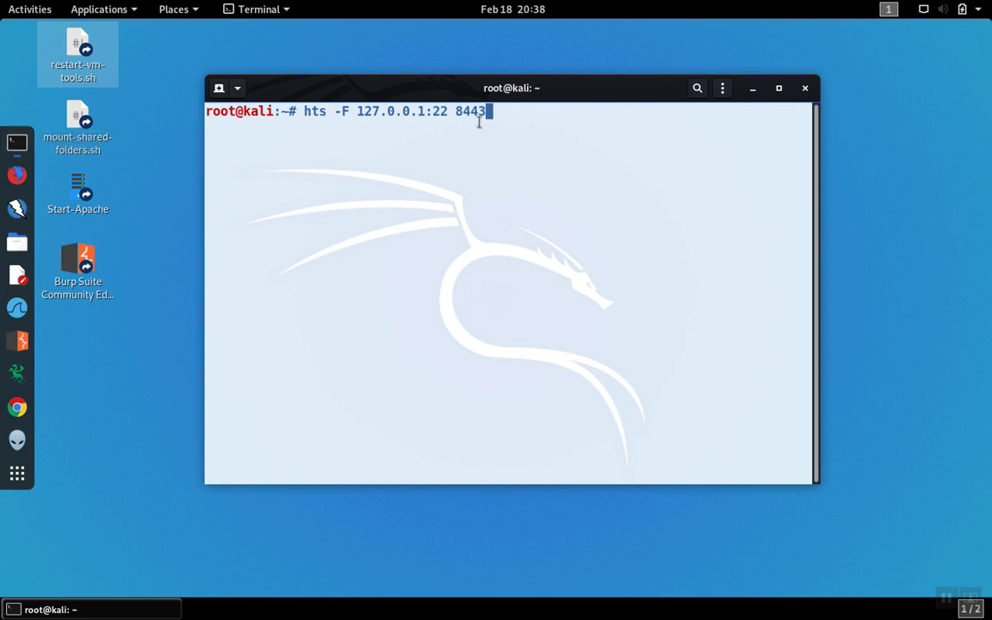
double_click(470, 111)
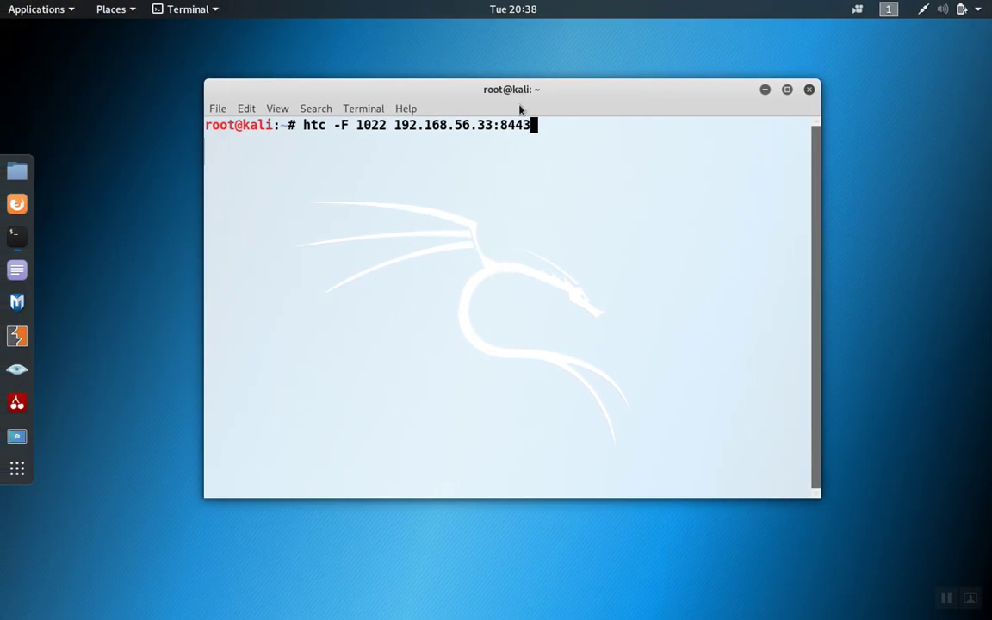
double_click(515, 124)
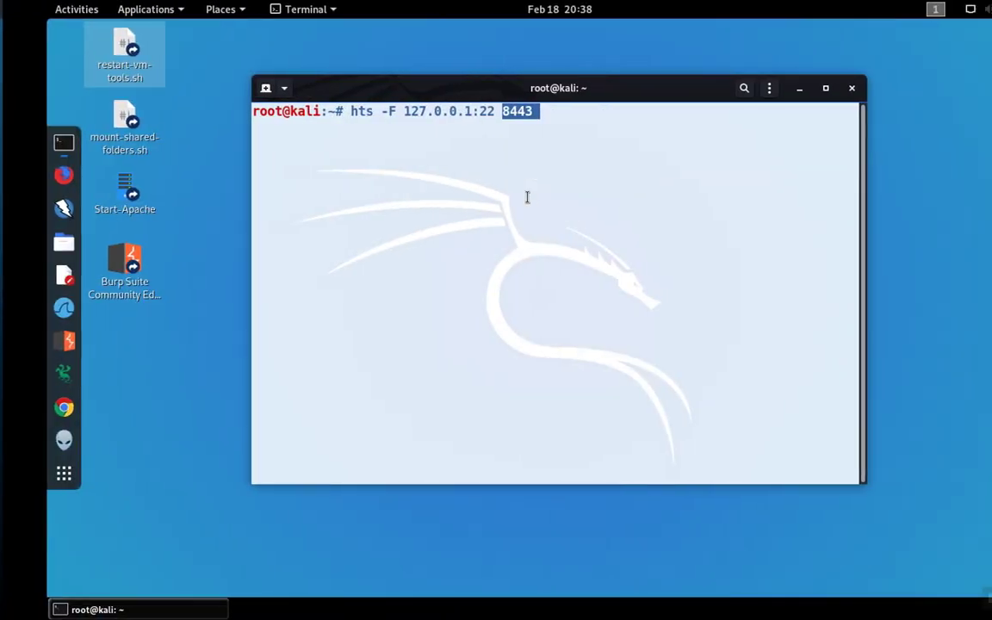
Step: Start the hts server and the htc client, then dismiss the server terminal window
key("Return")
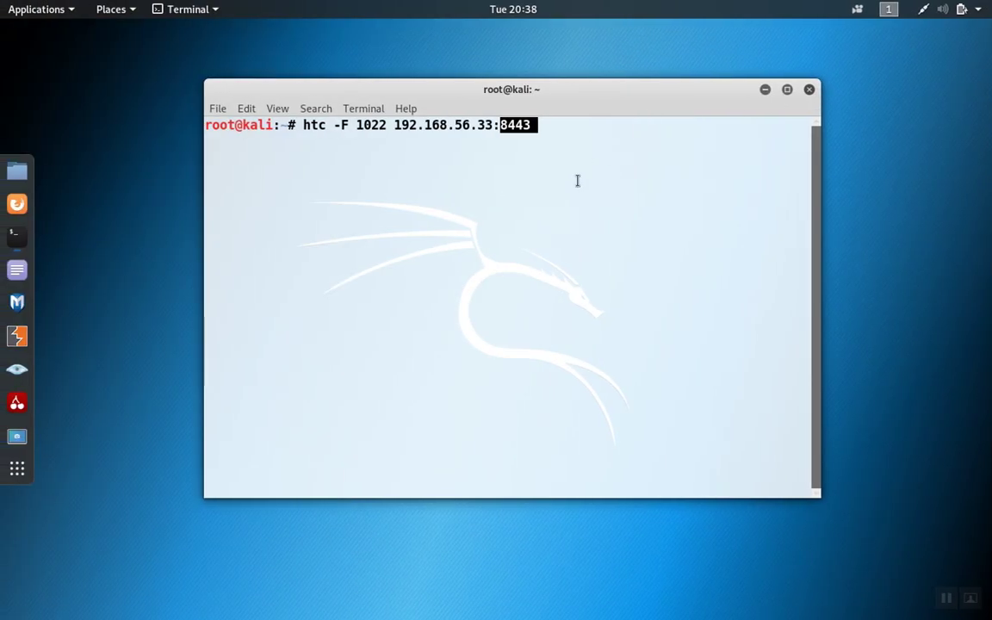
key("Return")
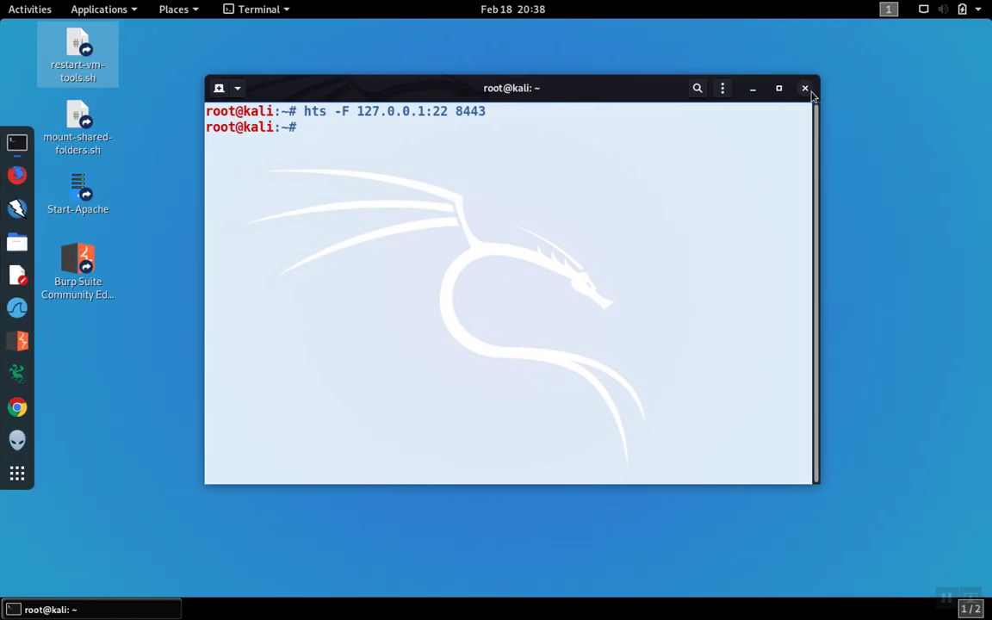
left_click(806, 88)
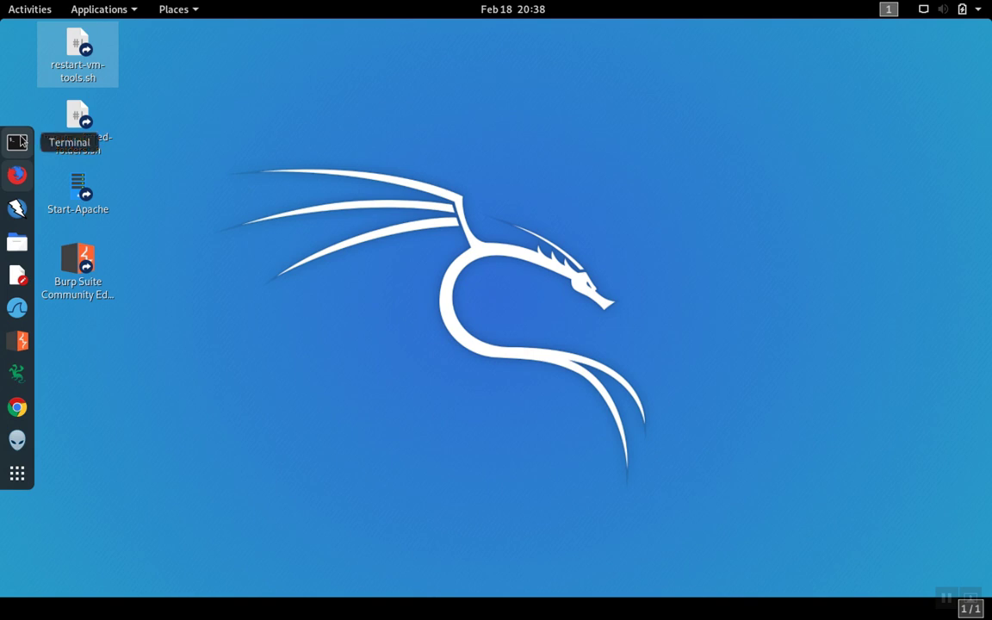
Step: In a fresh terminal, compose 'tcpdump -nn -v -w /tmp/packets.pcap' for a verbose capture to file
left_click(17, 142)
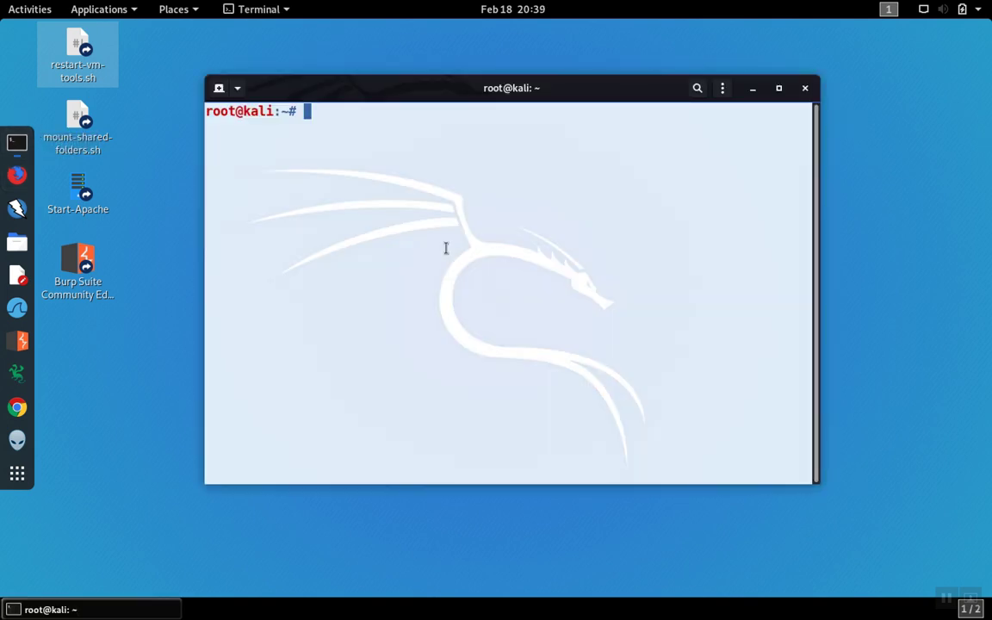
type("tcpdum")
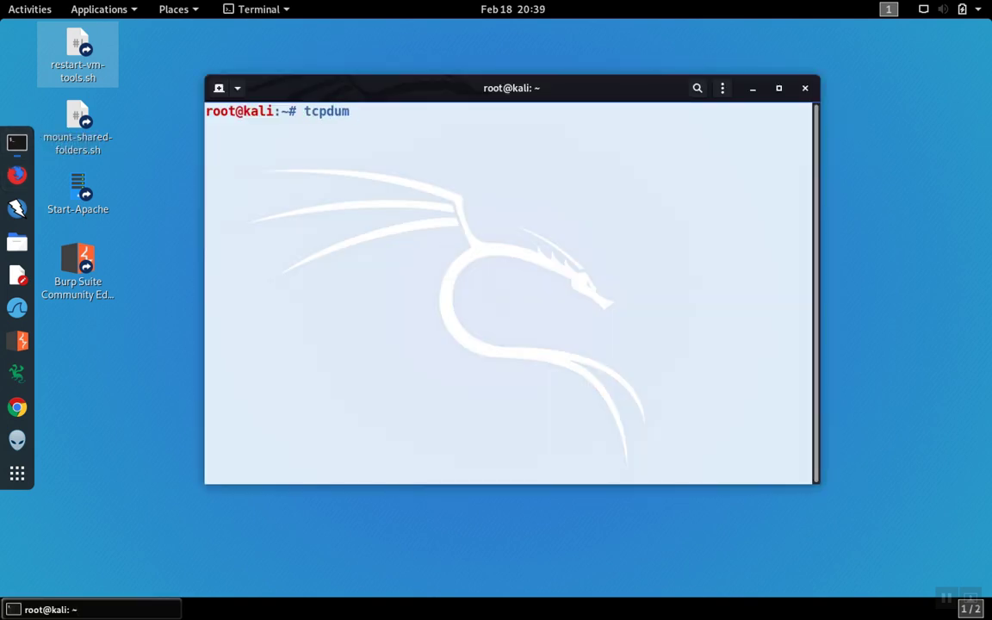
type("p -")
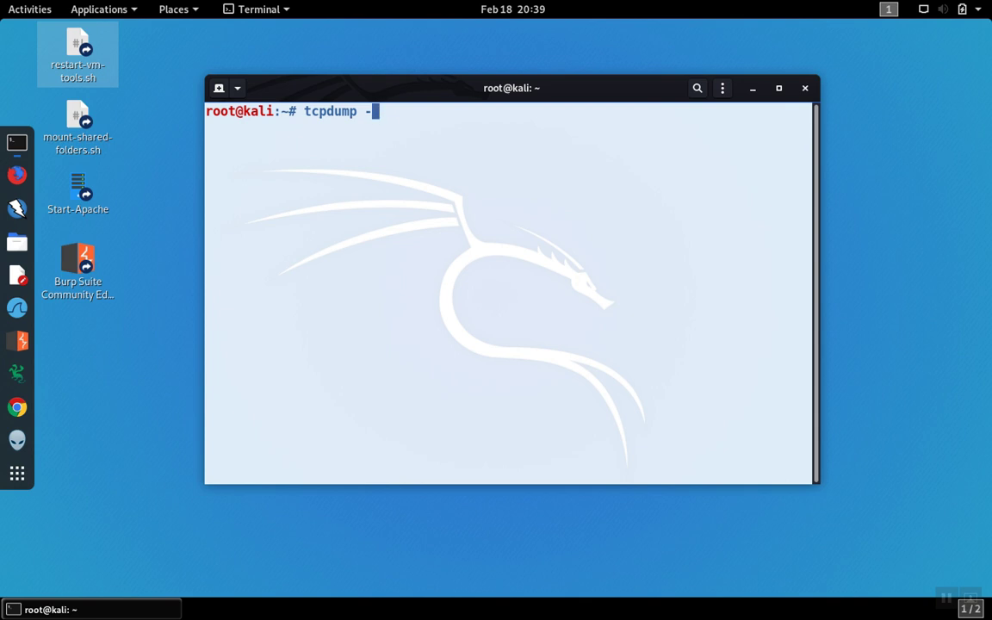
type("nn -v")
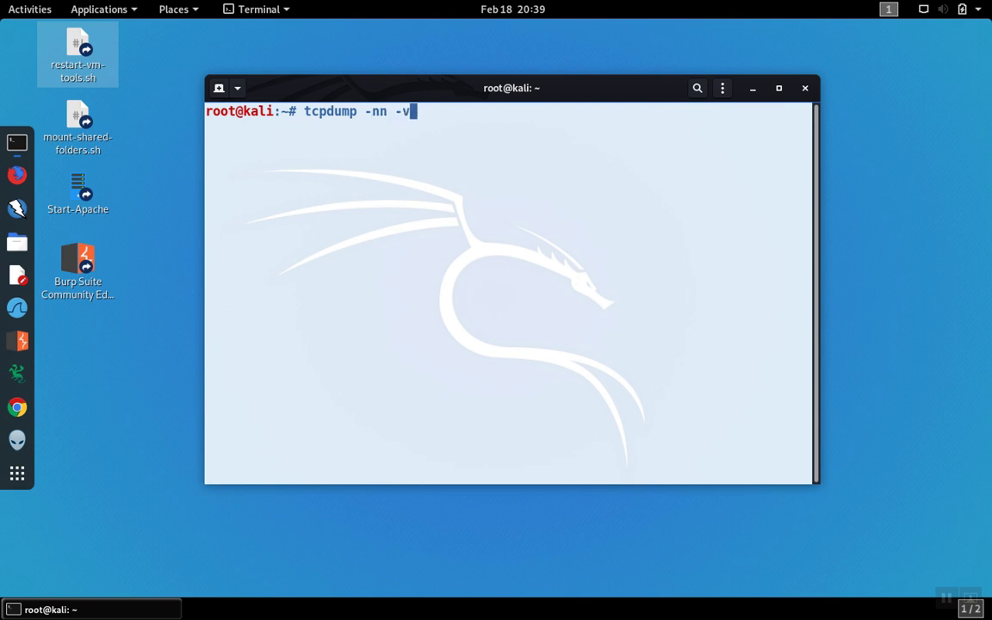
type("-w")
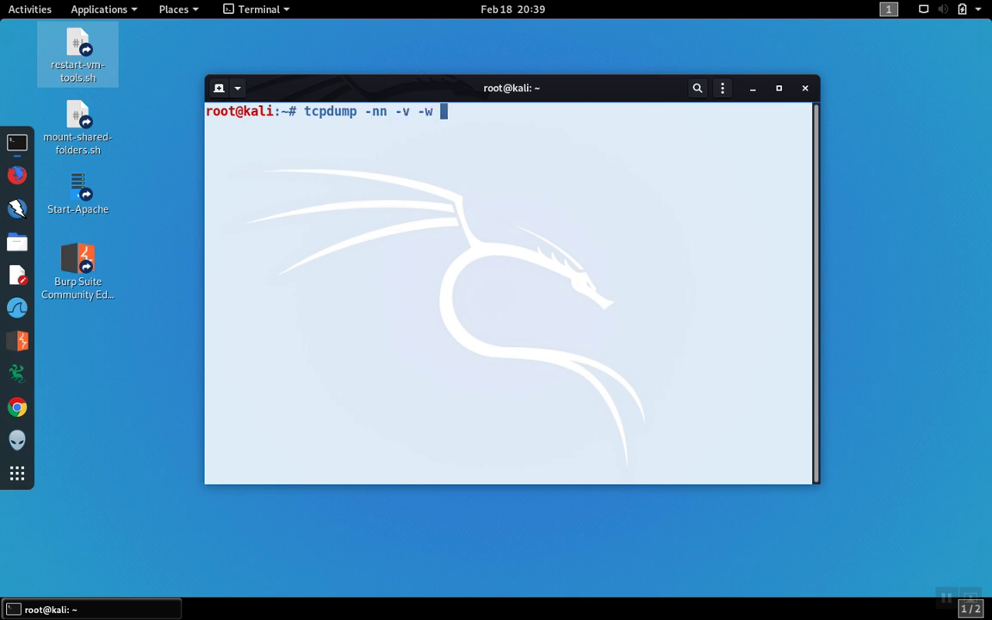
type("/tmp/packets.pcap")
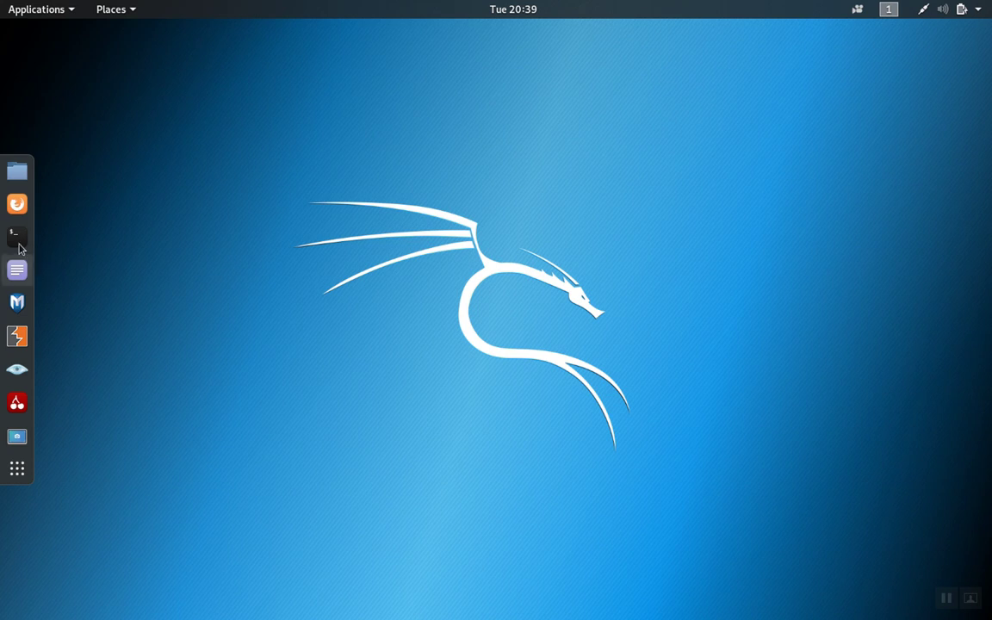
mouse_move(17, 236)
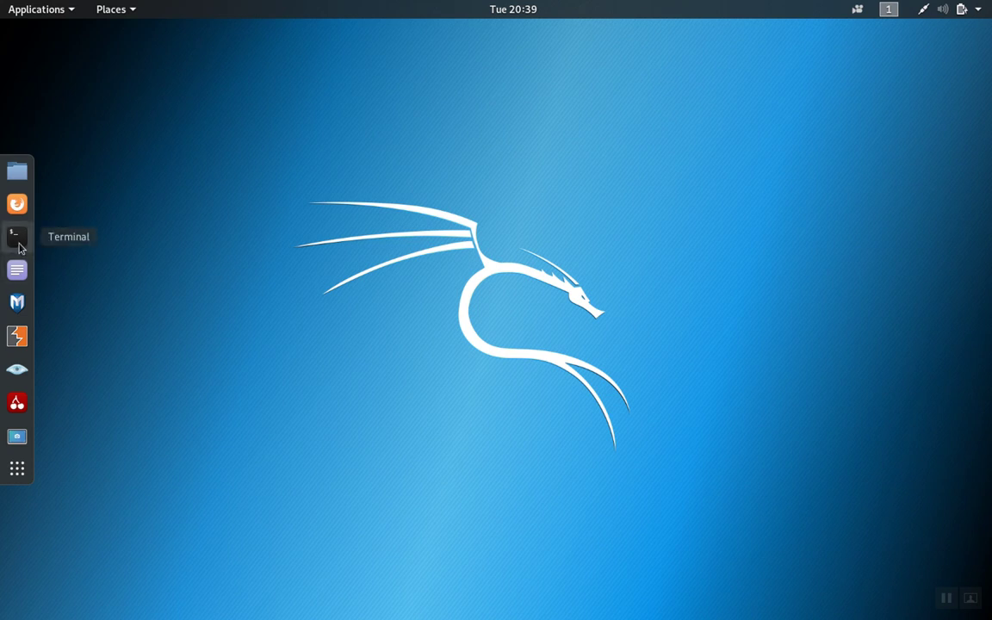
Step: On the client, connect with 'ssh -p 1022 127.0.0.1' through the tunnel while tcpdump records
left_click(18, 236)
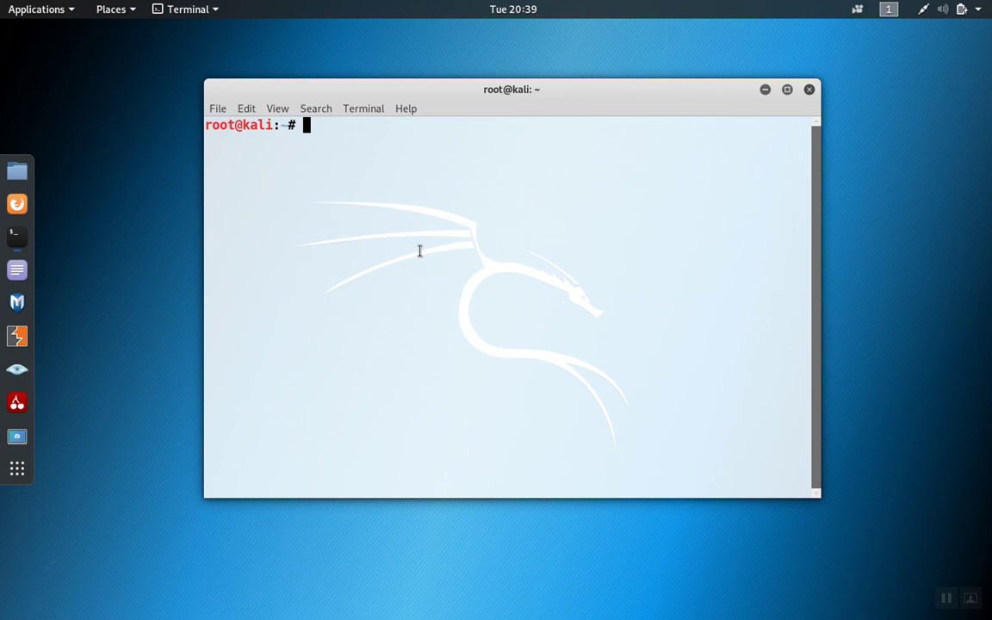
type("ssh -p")
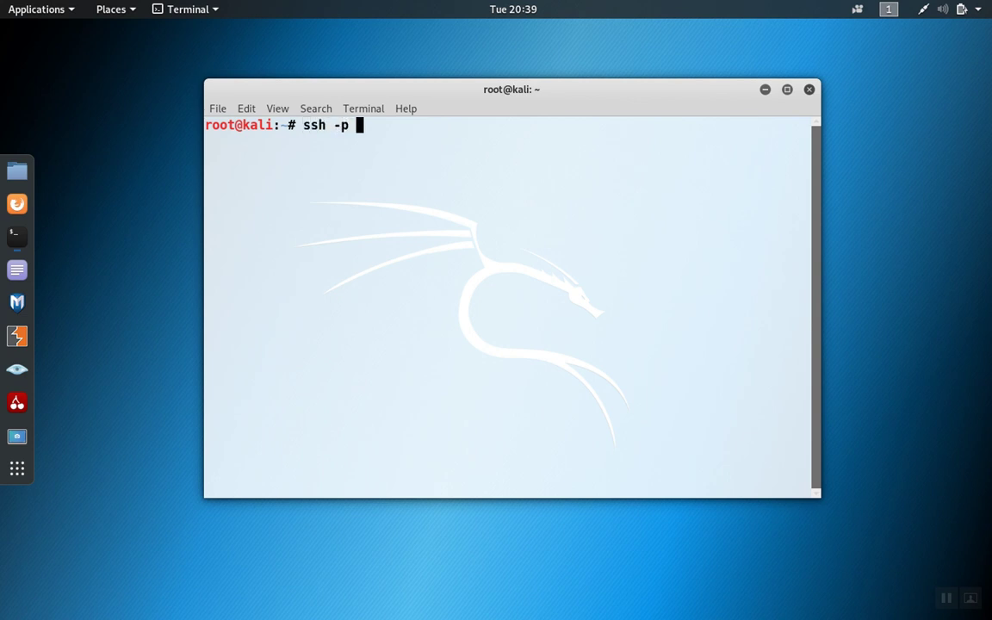
type("1022")
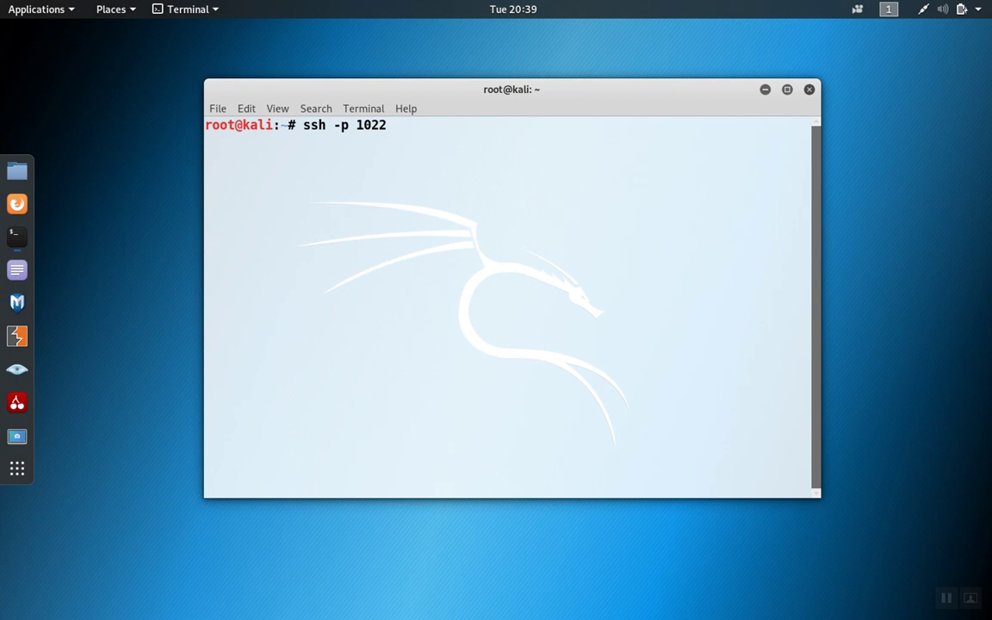
type("127.0.0")
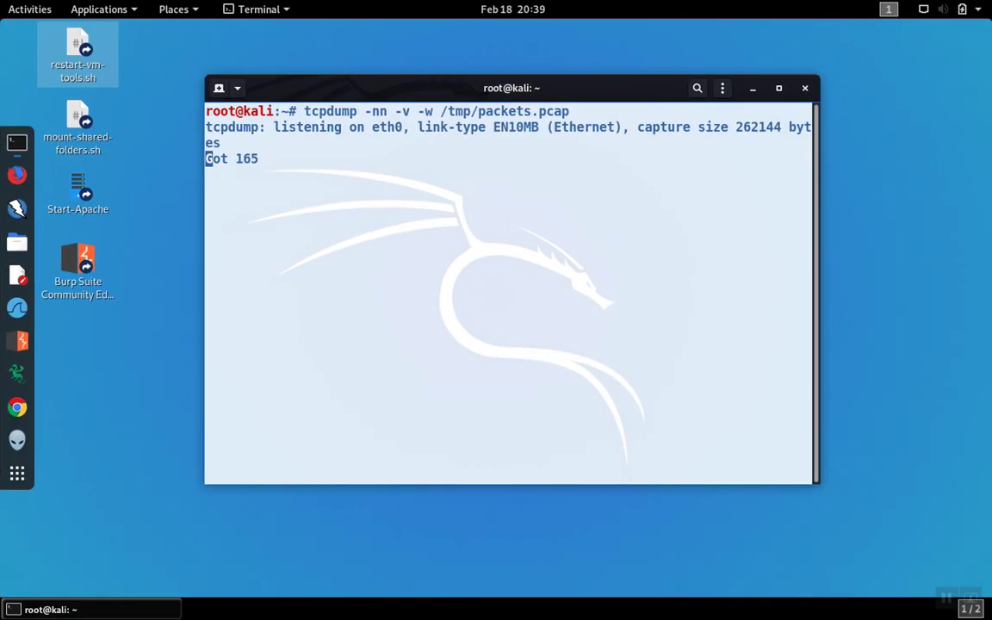
Step: Stop tcpdump at 165 packets and load /tmp/packets.pcap in Wireshark
key("ctrl+c")
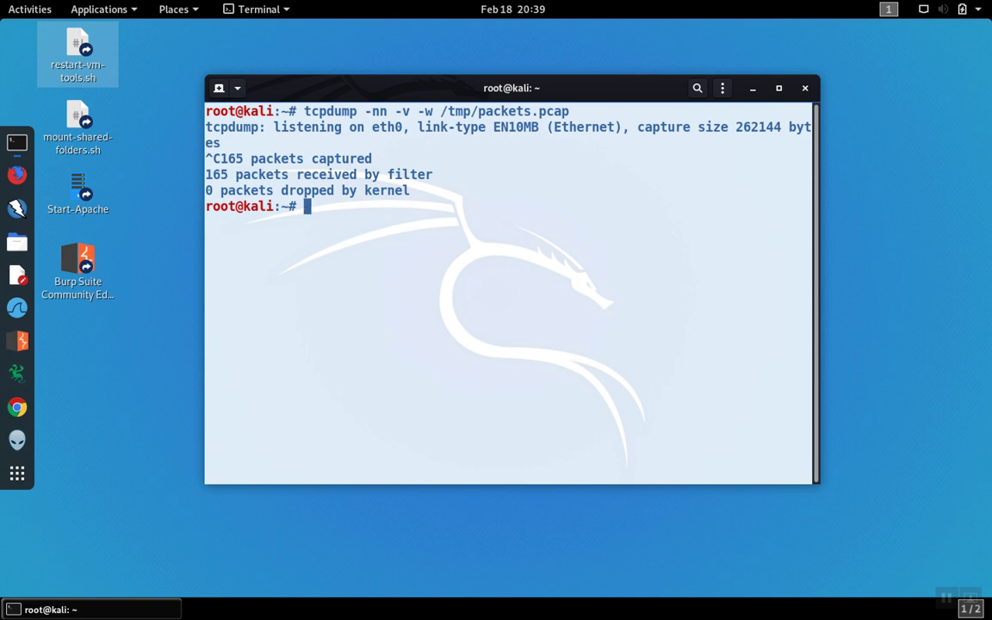
type("wiresh")
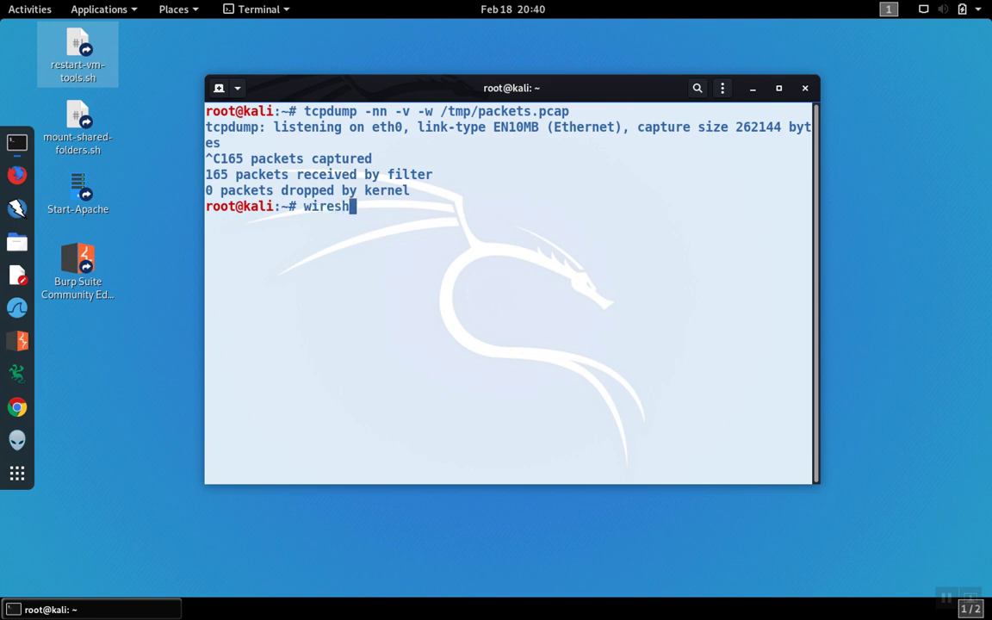
type("ark /tmp/p")
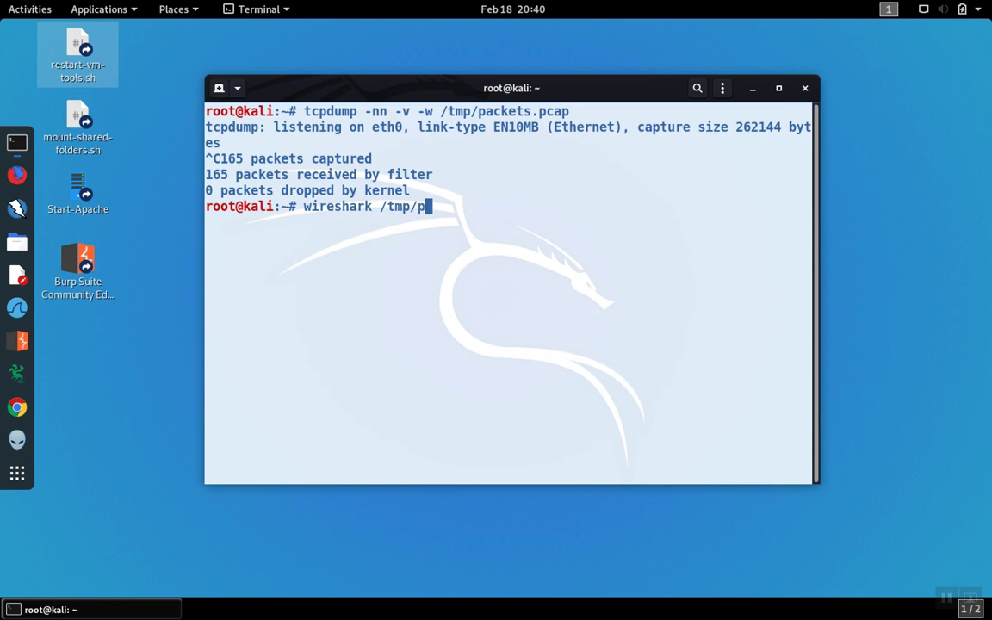
key("Return")
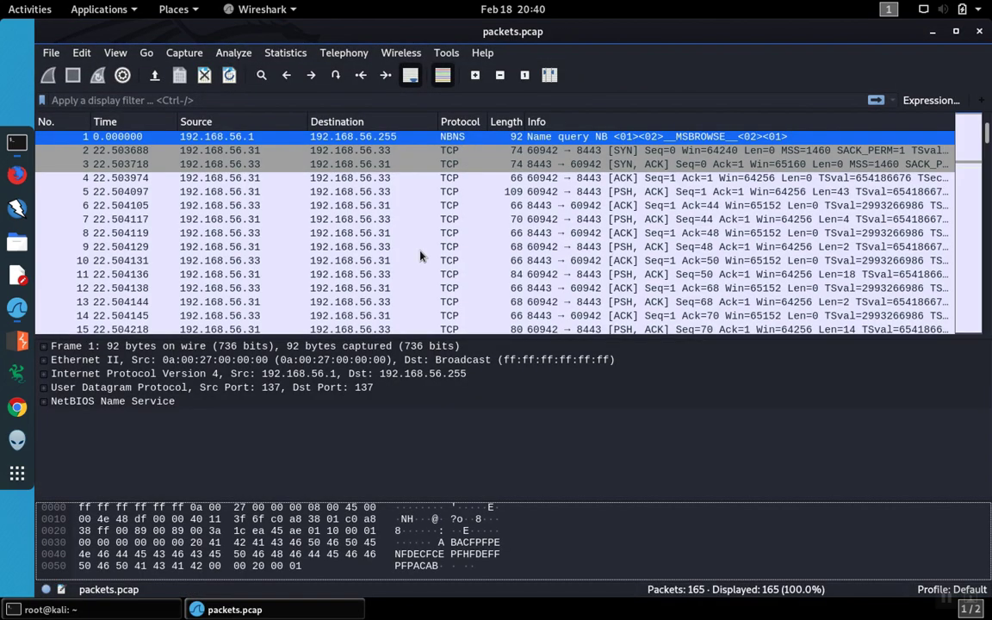
Step: Filter the capture to 'http' and bring up the context menu on the GET request, frame 43
type("http")
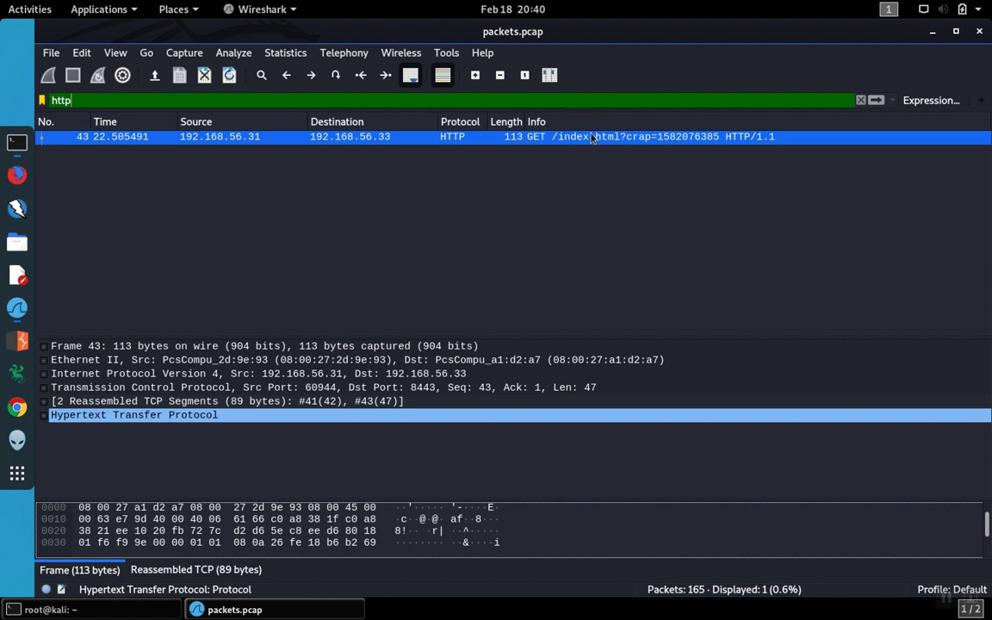
right_click(594, 136)
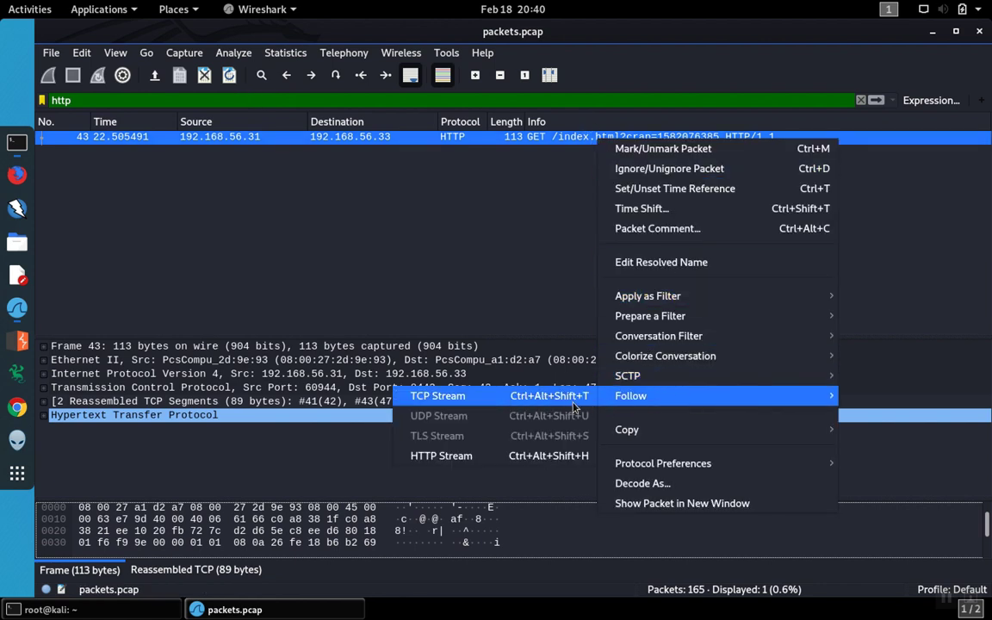
Step: Follow the TCP stream to reveal the GET, 200 OK and SSH-2.0 handshake inside the tunnel
left_click(437, 394)
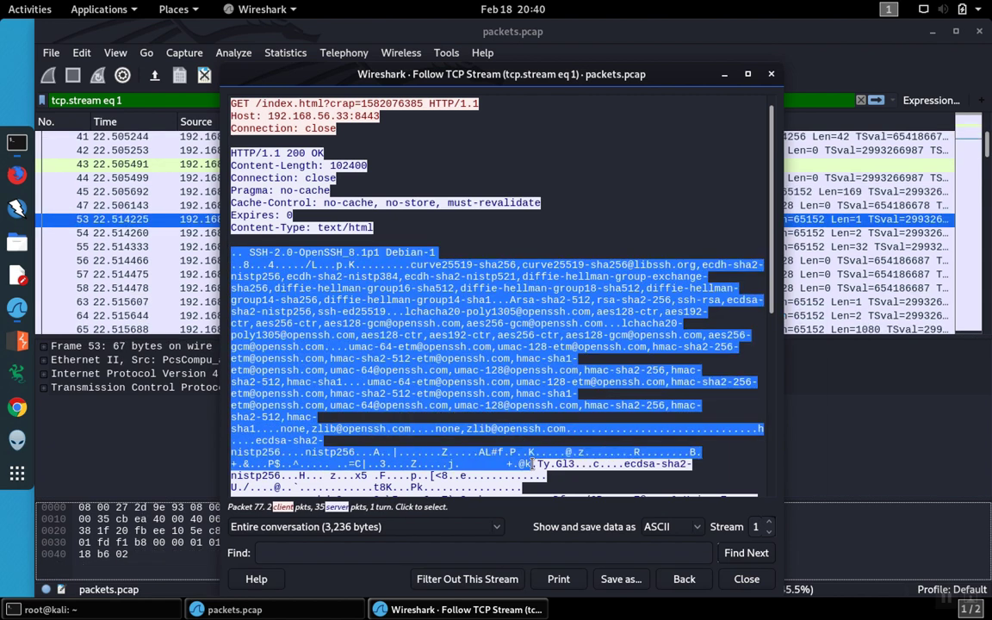
scroll("down", 3)
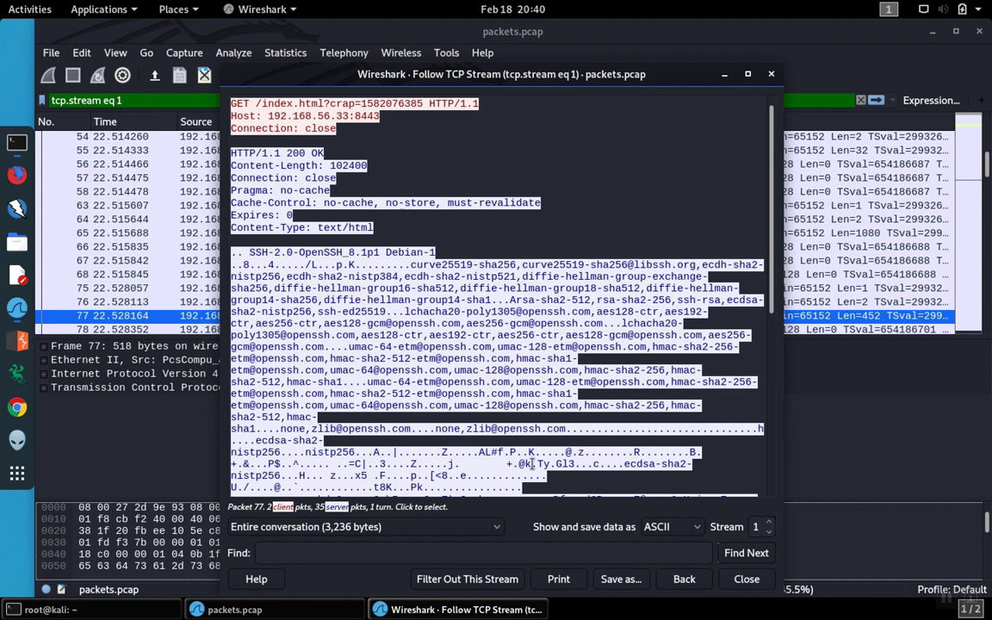